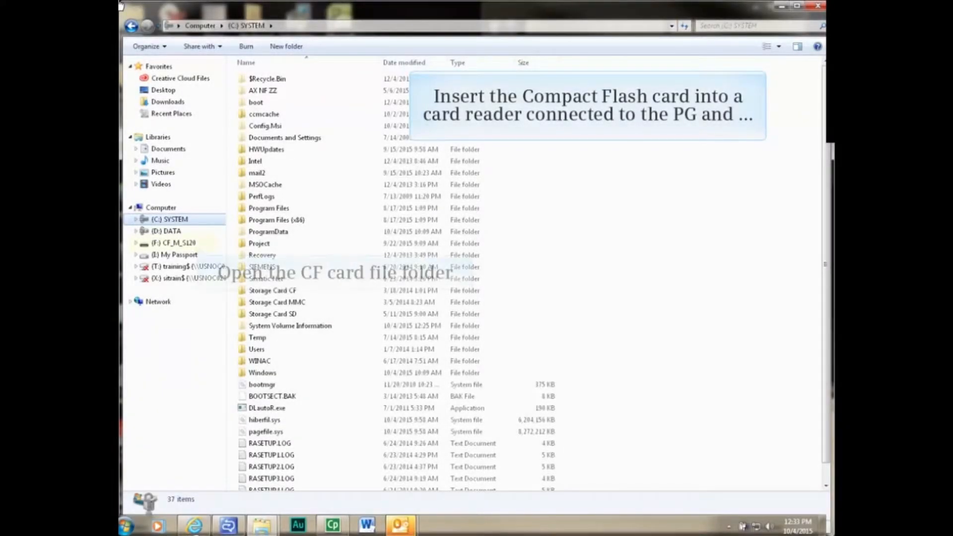
Open the (F:) CF_M_S120 card drive to view its current contents.
left_click(175, 242)
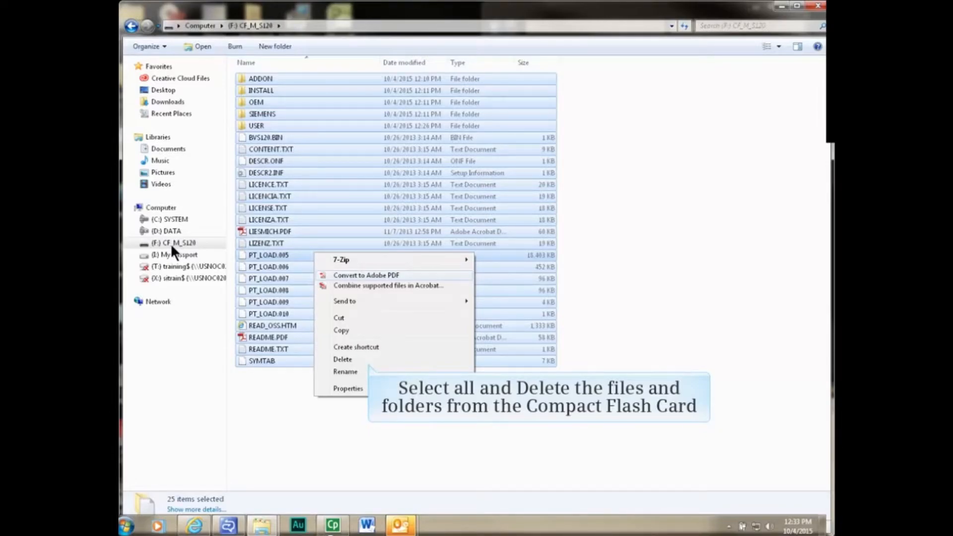
Delete the 25 selected items on the card and confirm the permanent deletion.
left_click(342, 359)
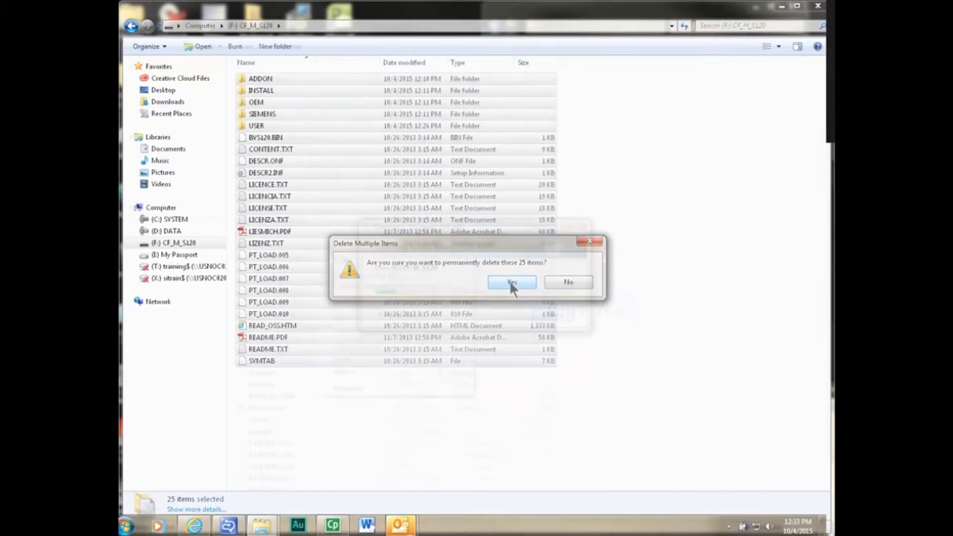
left_click(512, 282)
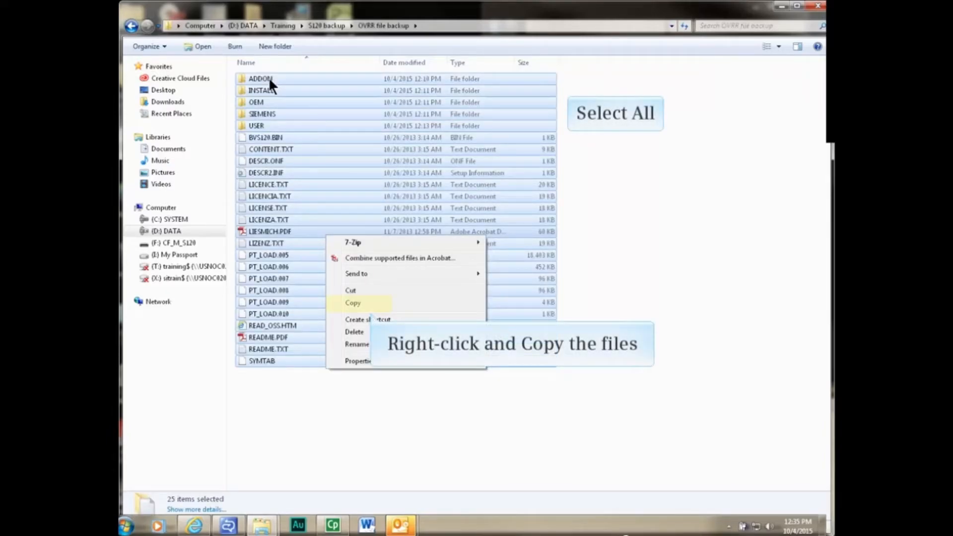
Copy the 25 selected items from the OVRR file backup folder.
left_click(352, 303)
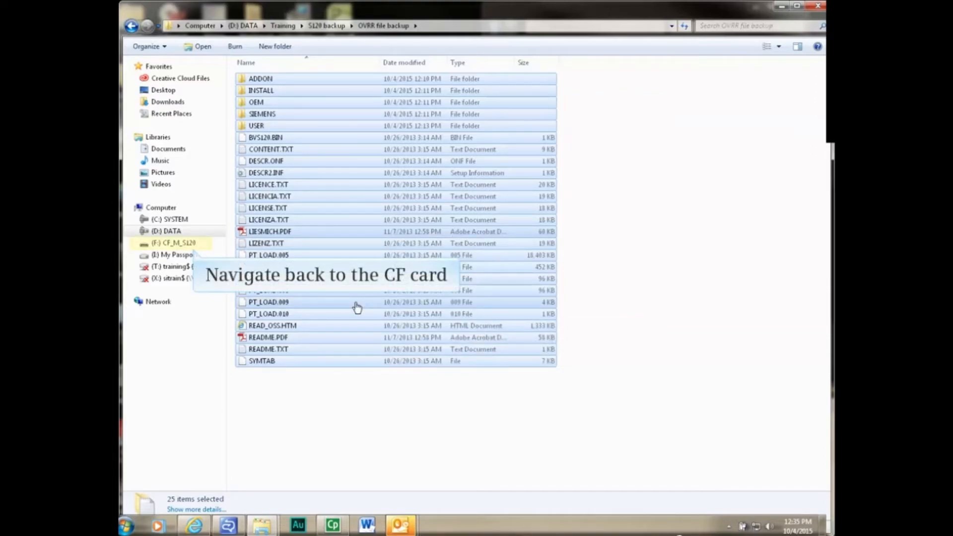
Paste the copied backup items into the empty CF_M_S120 card folder.
right_click(357, 306)
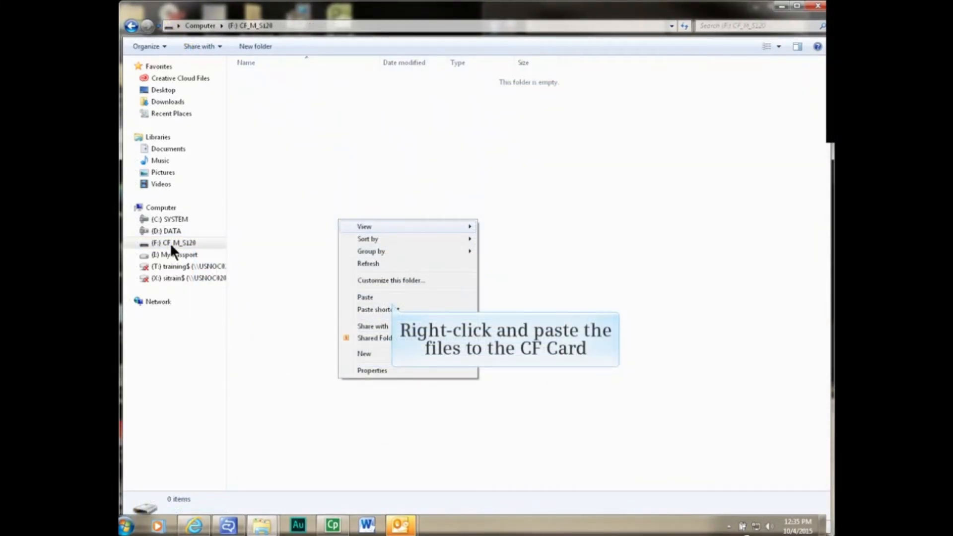
left_click(365, 297)
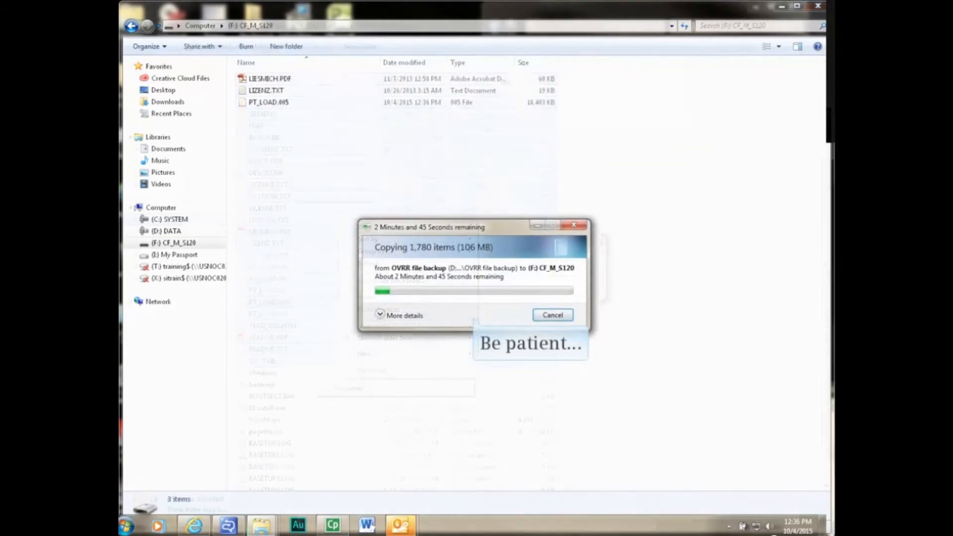